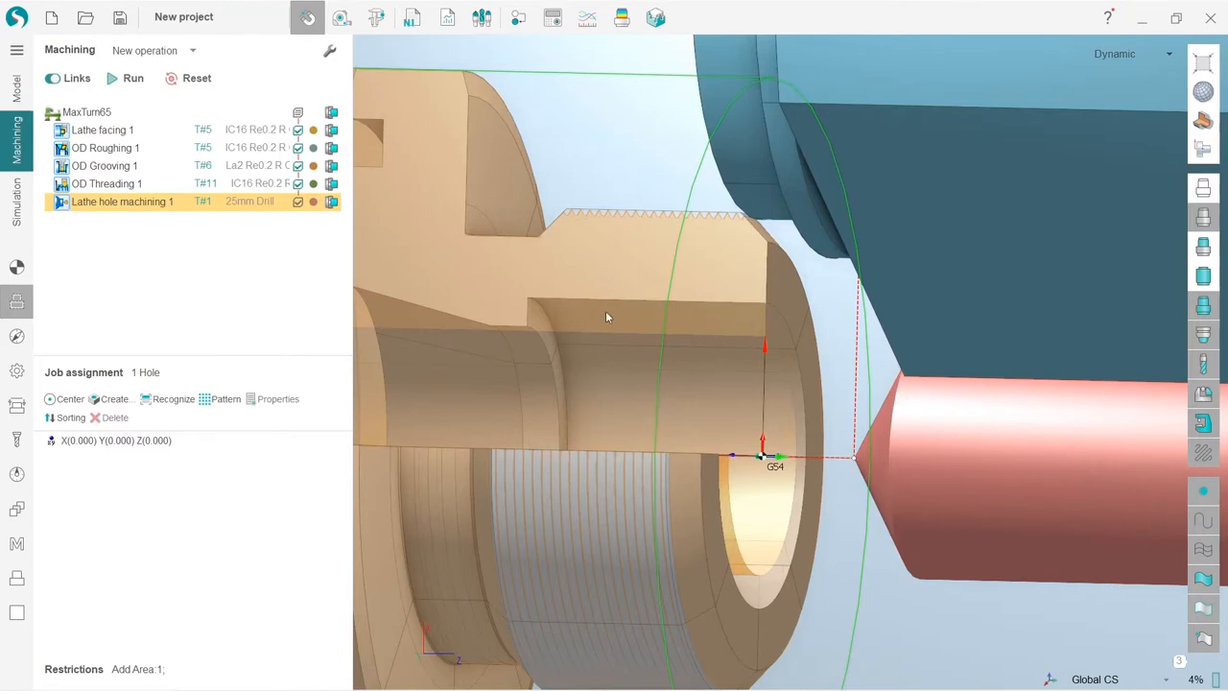
- Add a Lathe ID Roughing 1 operation with tool T#7 to the operation tree
click(146, 50)
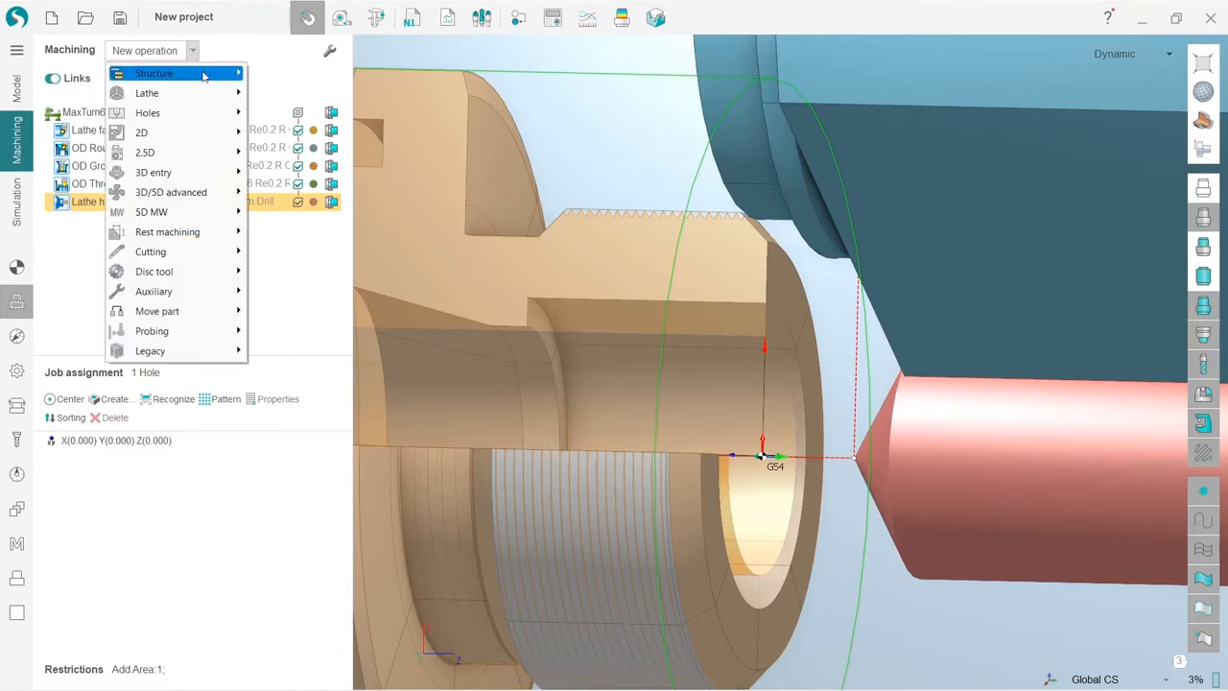
mouse_move(146, 92)
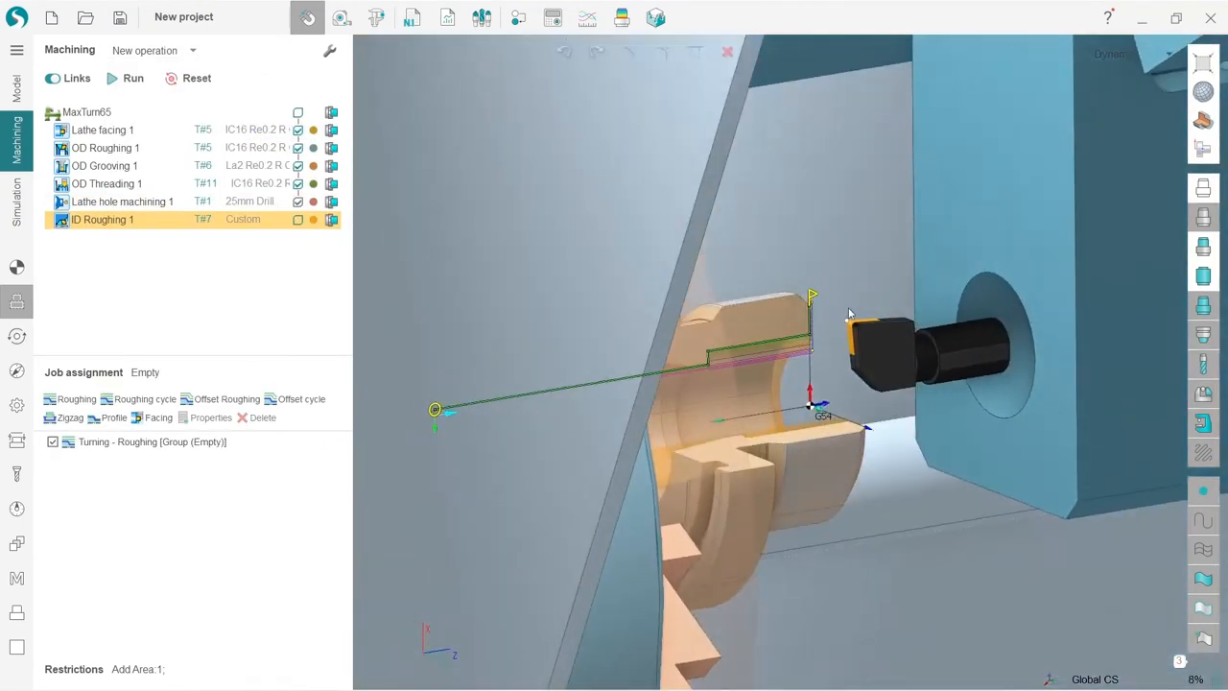
drag(849, 315, 874, 361)
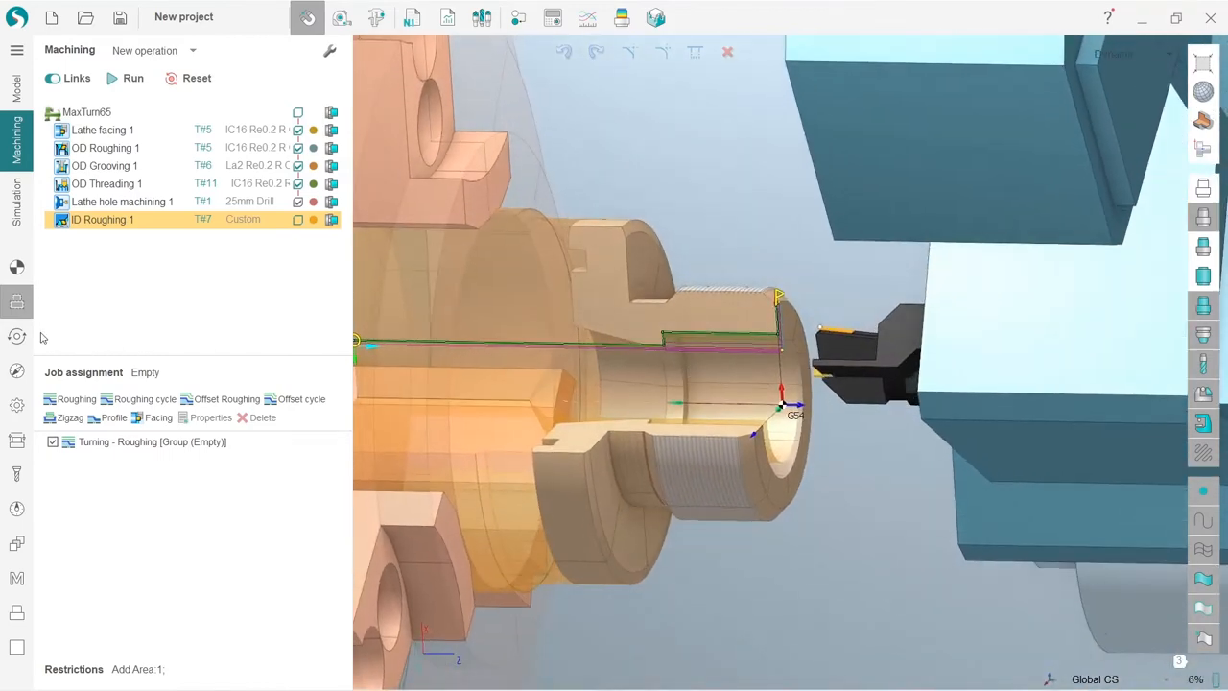
mouse_move(15, 303)
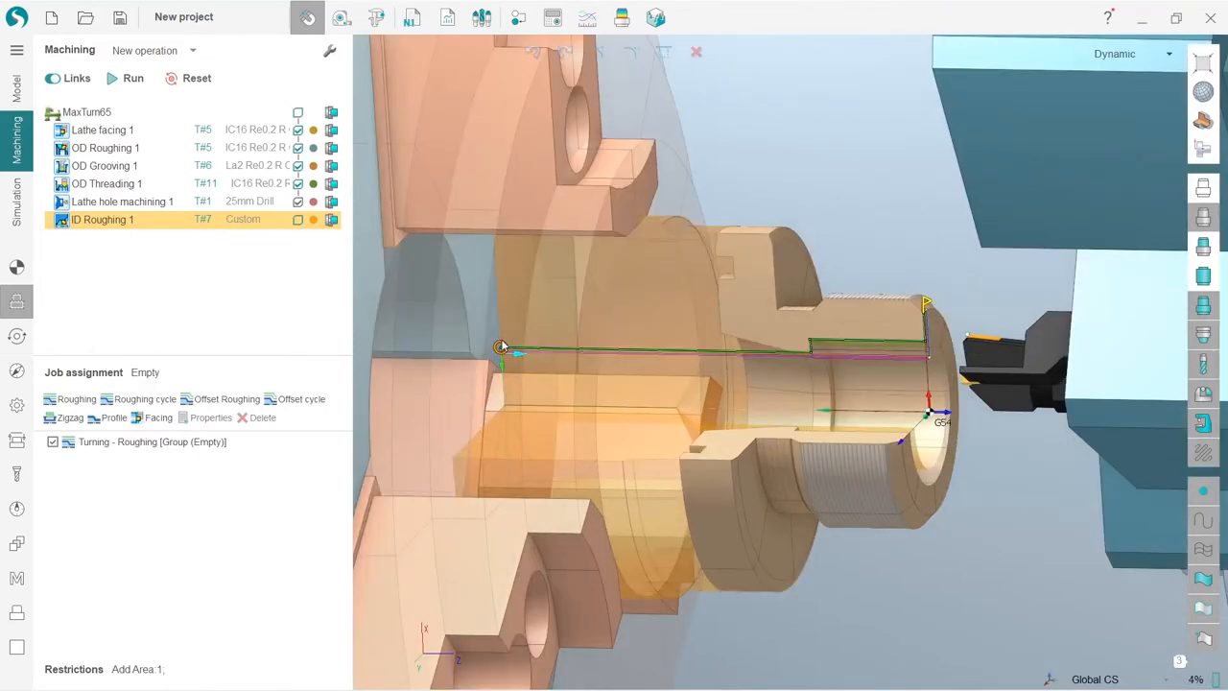
- Zoom onto the inner bore profile and switch to the Simulation workspace
drag(503, 347, 775, 351)
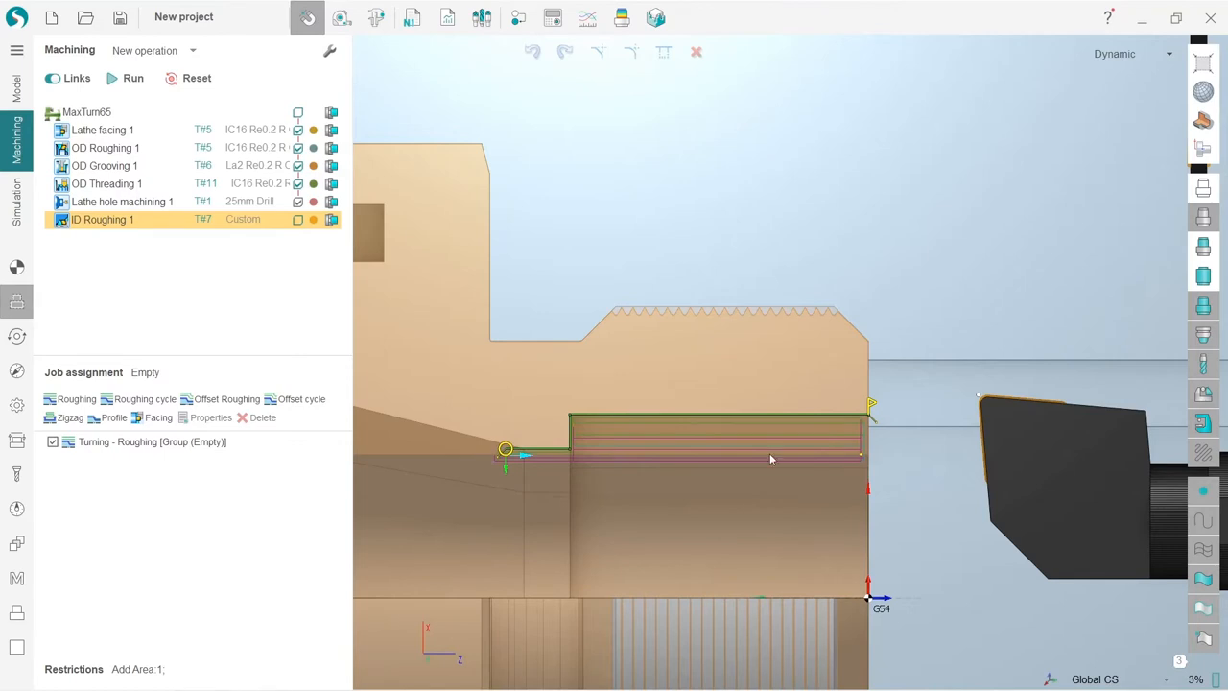
mouse_move(873, 393)
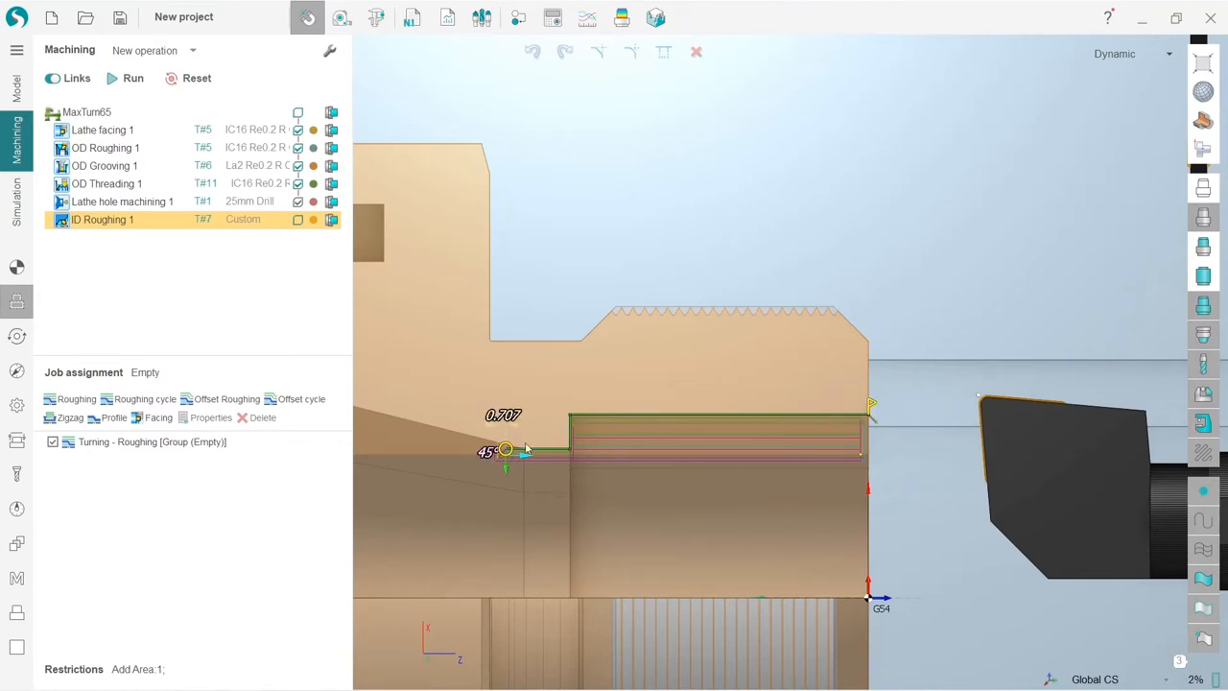
mouse_move(948, 430)
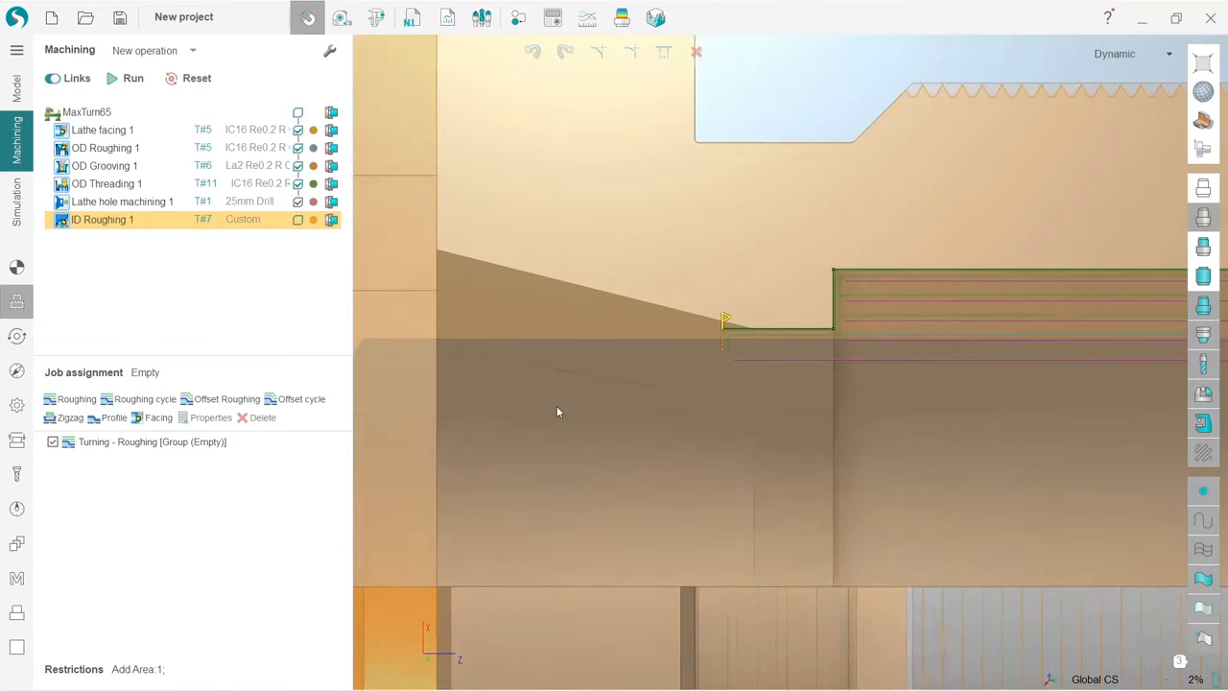
click(133, 77)
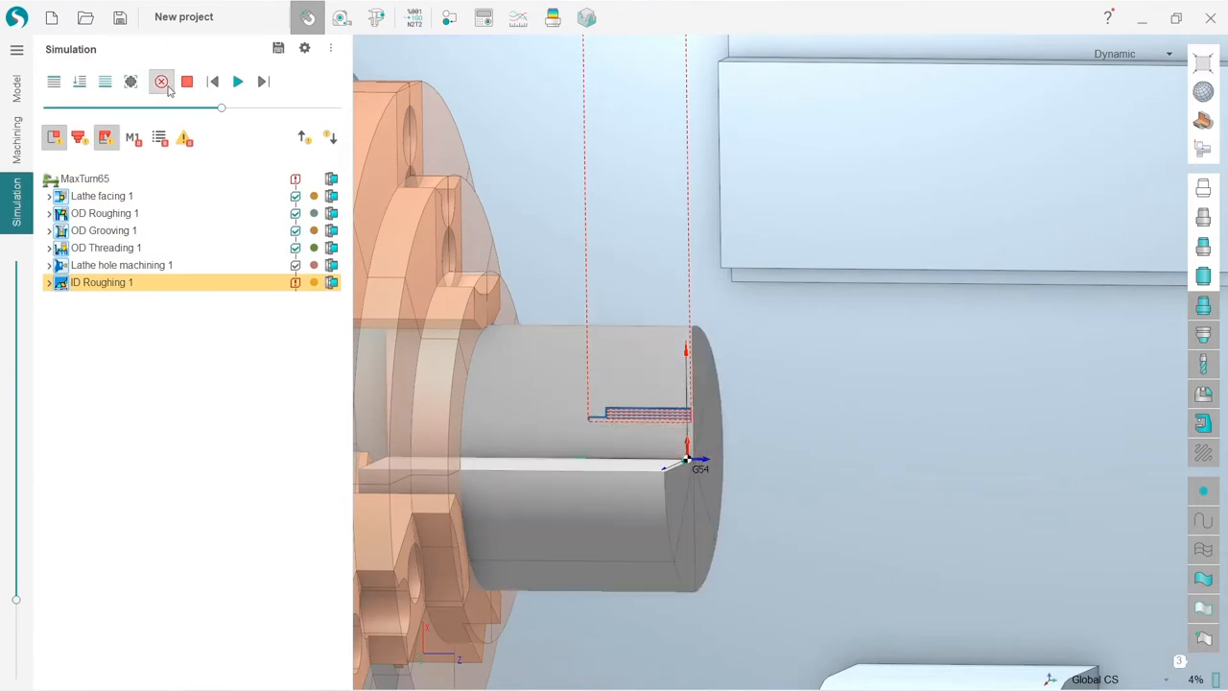
- Run the machining simulation through the ID Roughing 1 toolpath
click(81, 81)
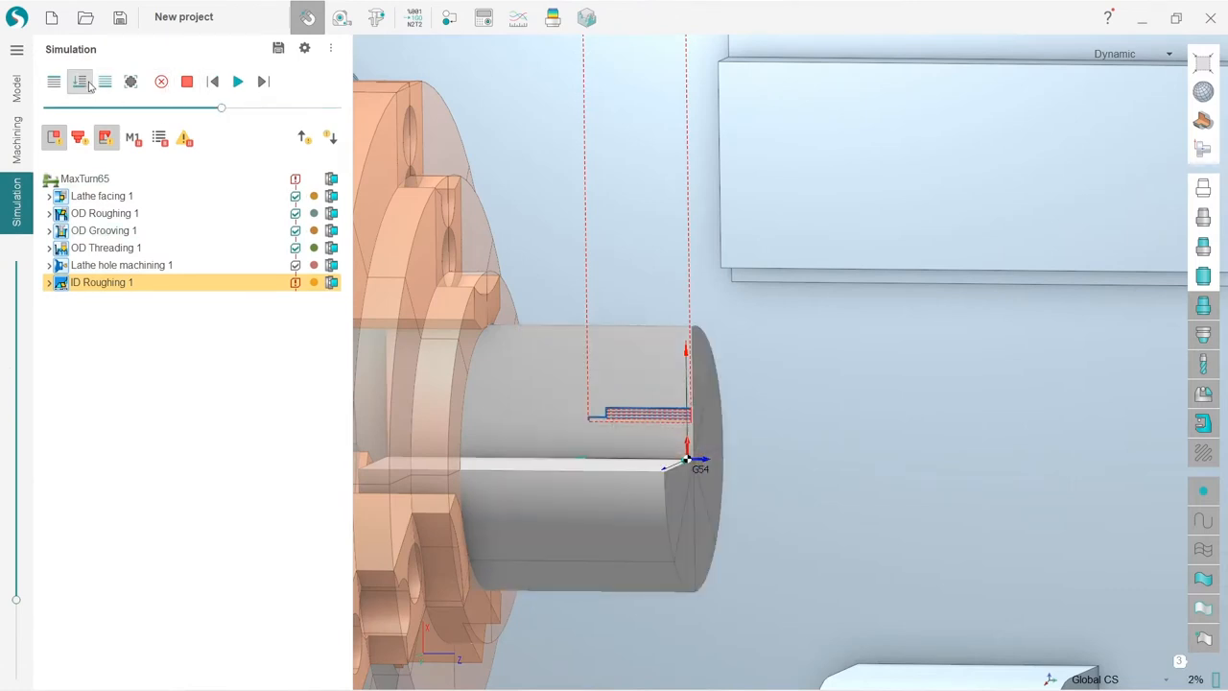
click(238, 81)
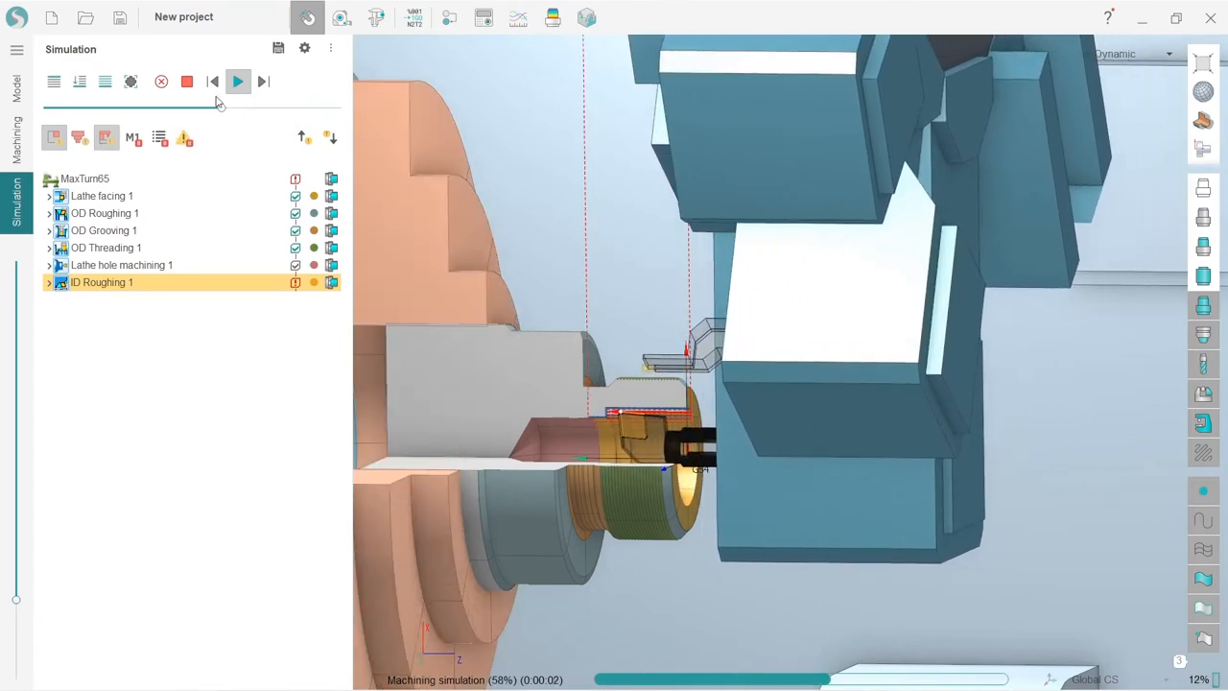
click(238, 81)
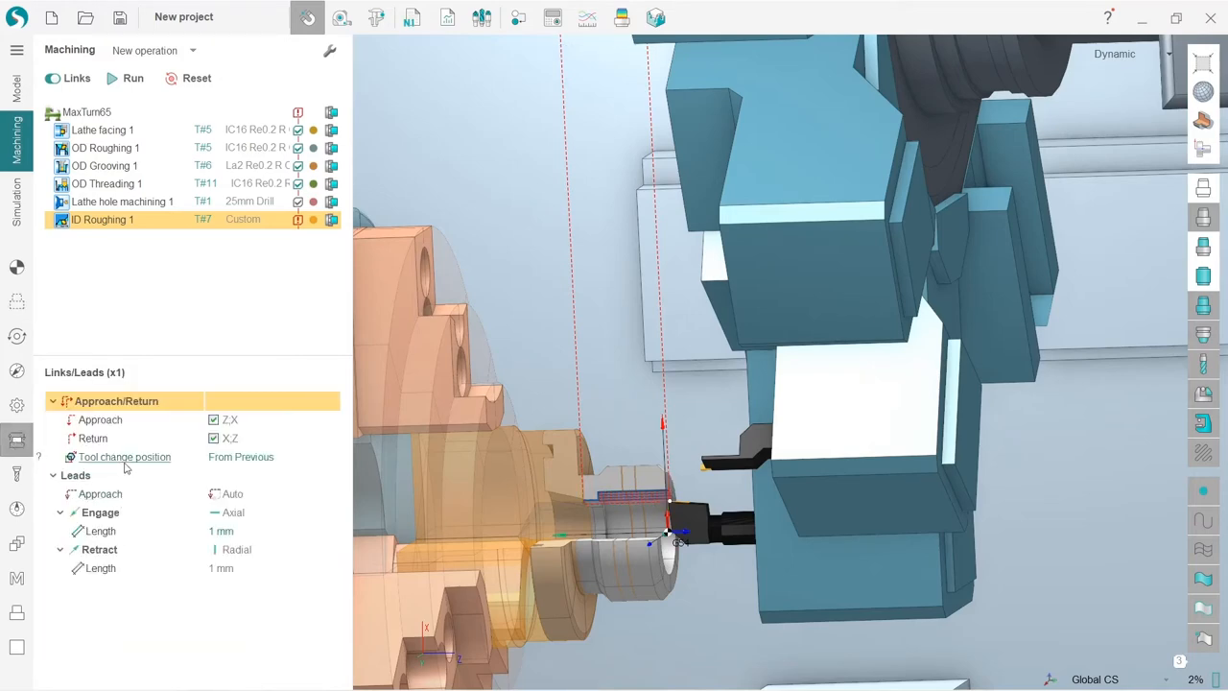
- Change ID Roughing 1's return move order from X,Z to Z,X in Links/Leads
click(92, 438)
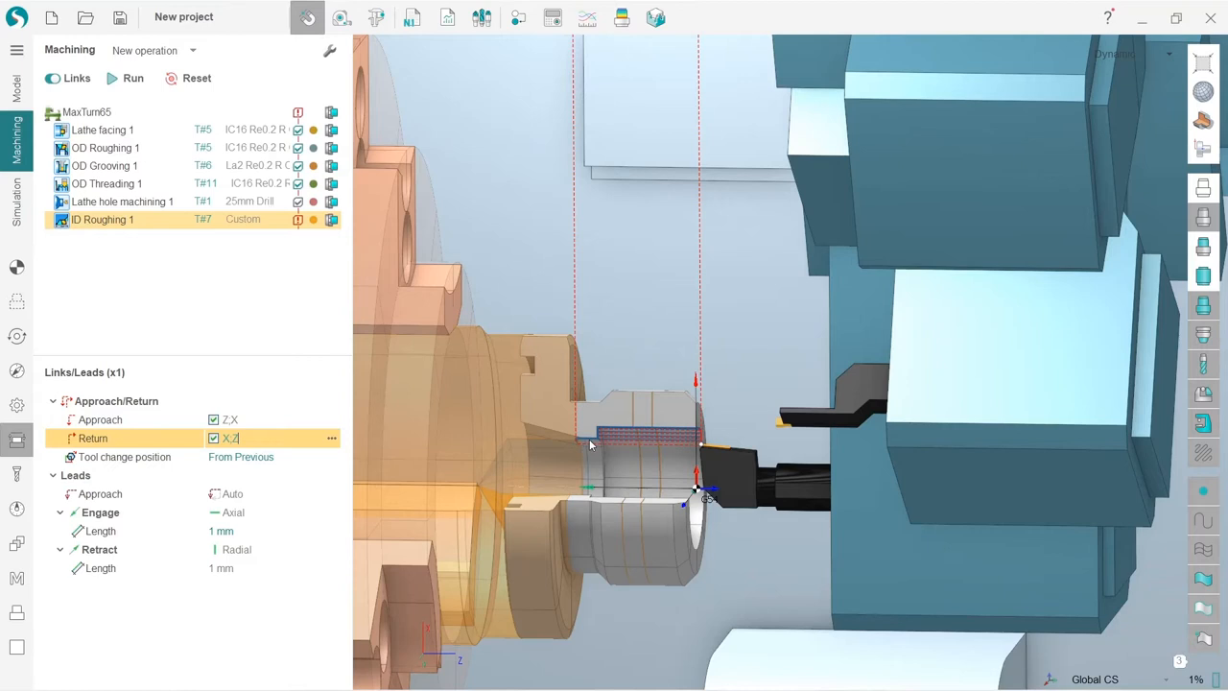
mouse_move(712, 441)
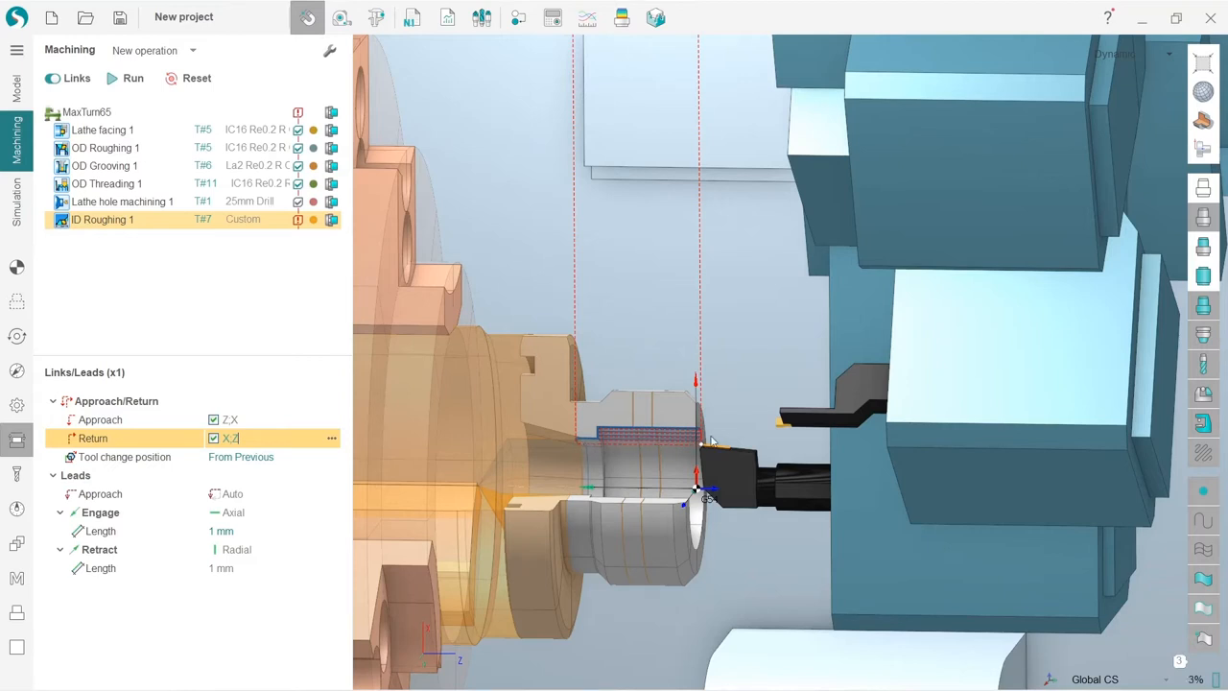
mouse_move(718, 439)
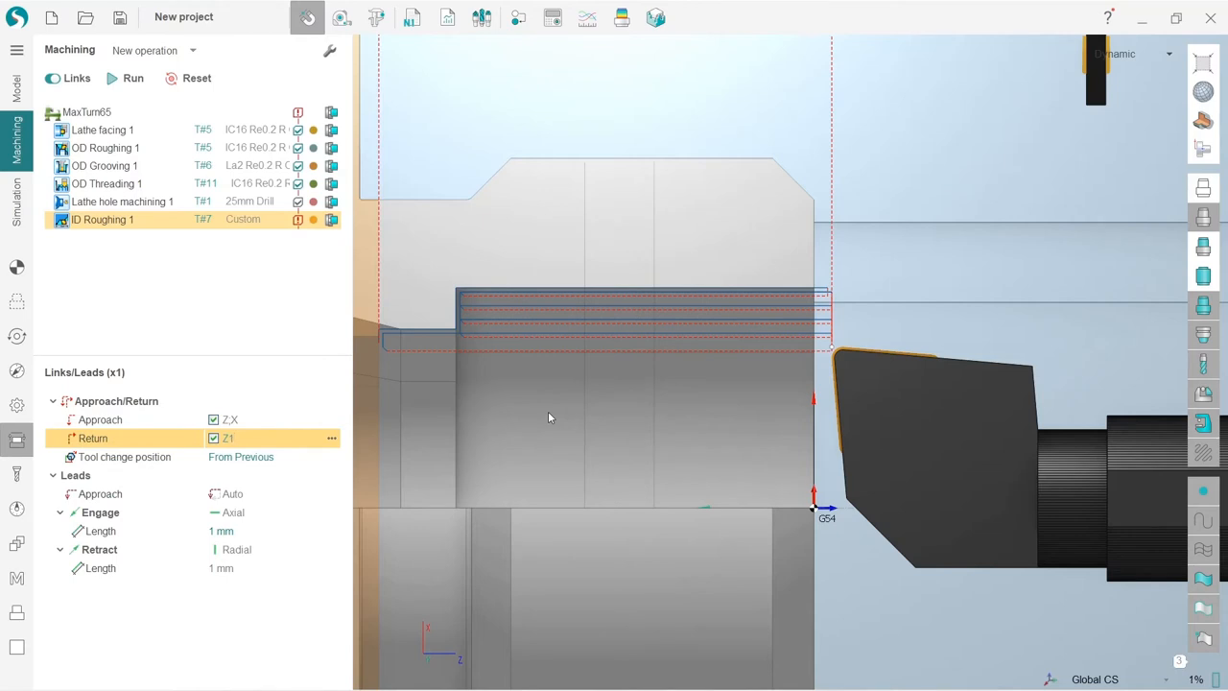
click(226, 438)
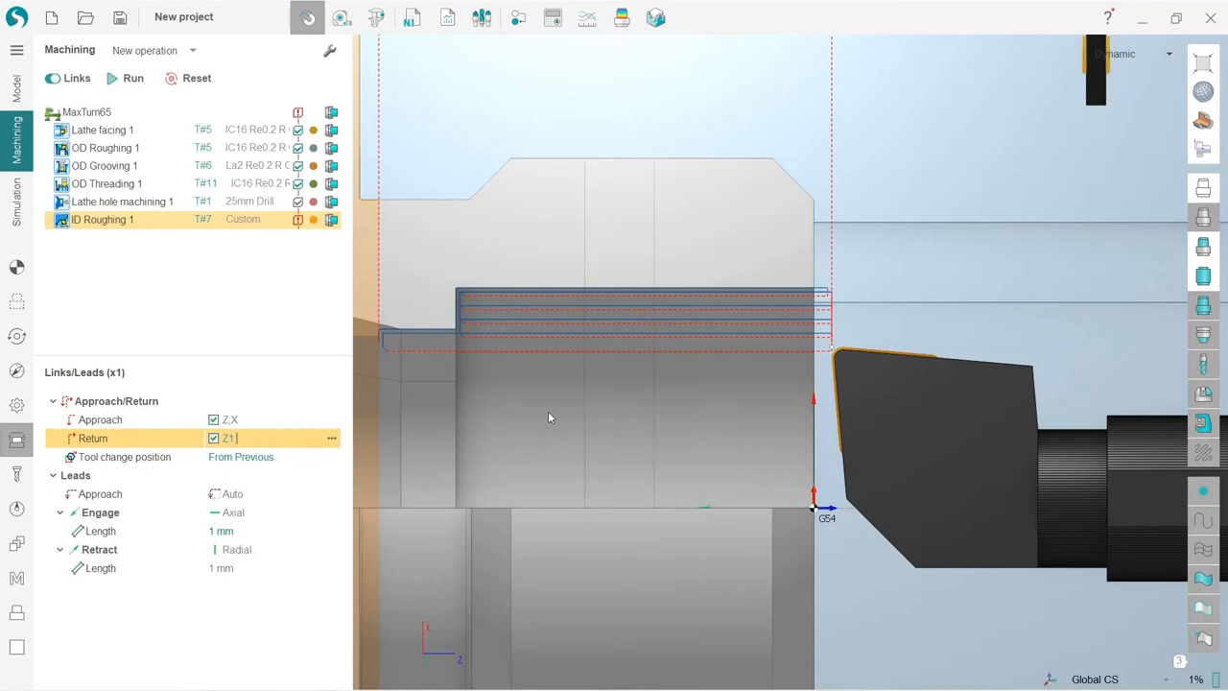
text(X)
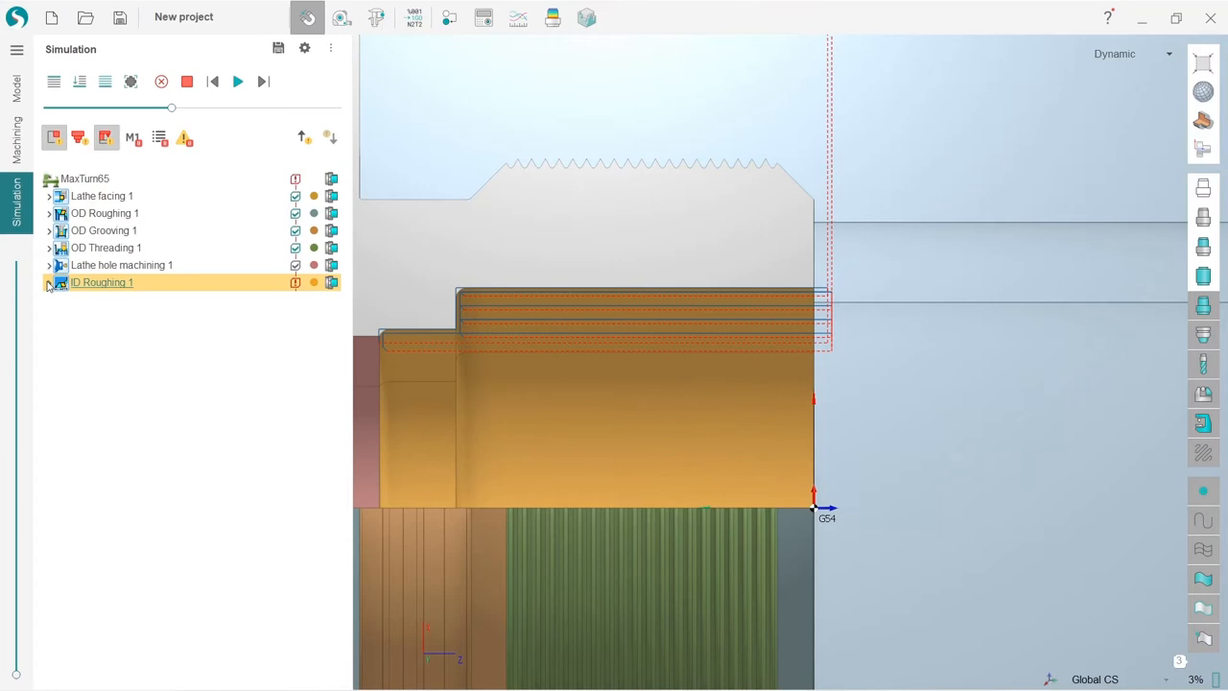
- Expand ID Roughing 1's command list and let its toolpath play, then stop the simulation
click(50, 282)
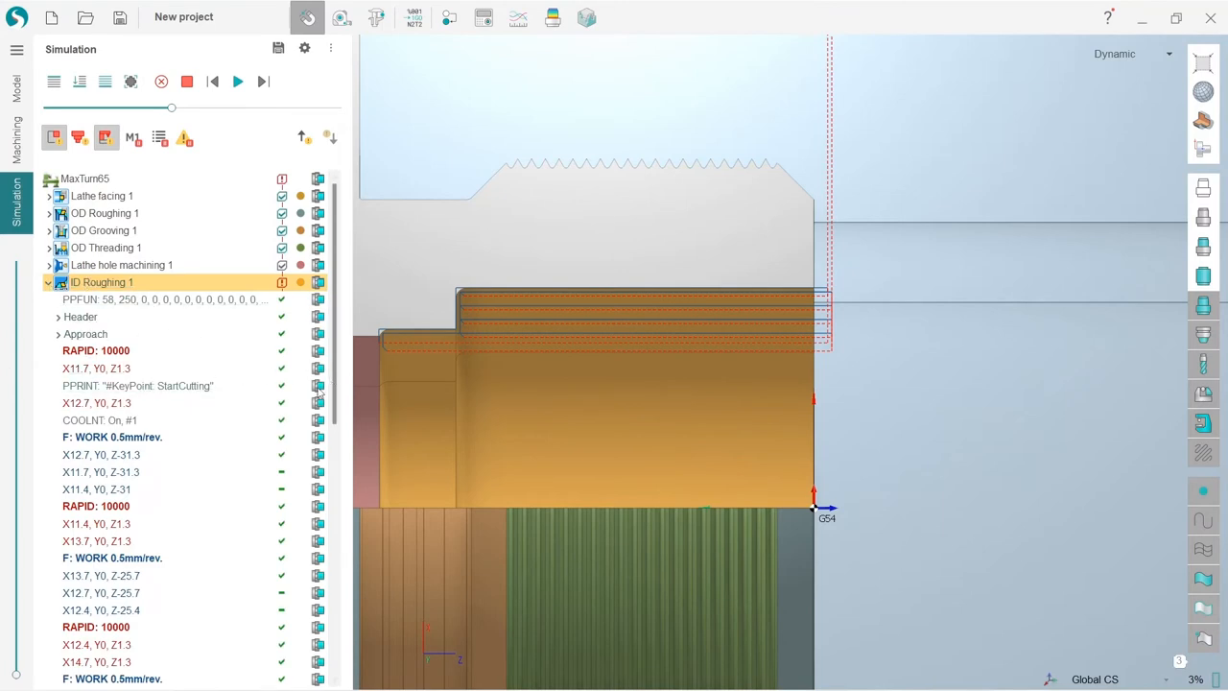
scroll(down, 3)
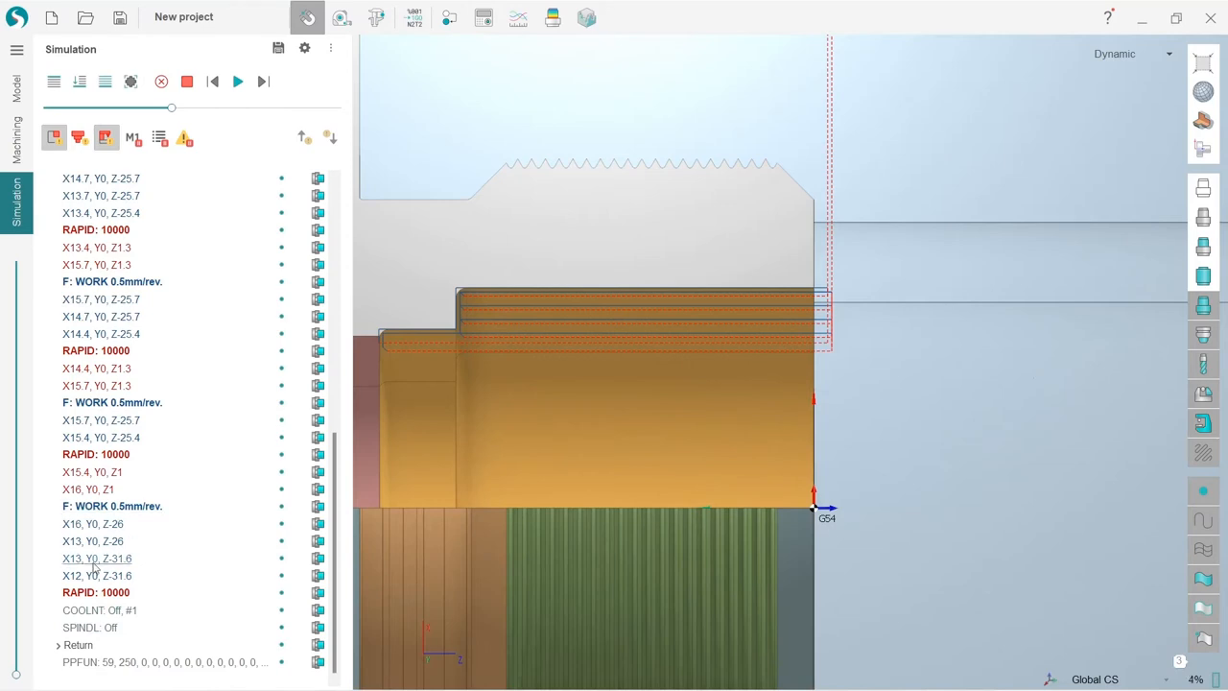
click(238, 81)
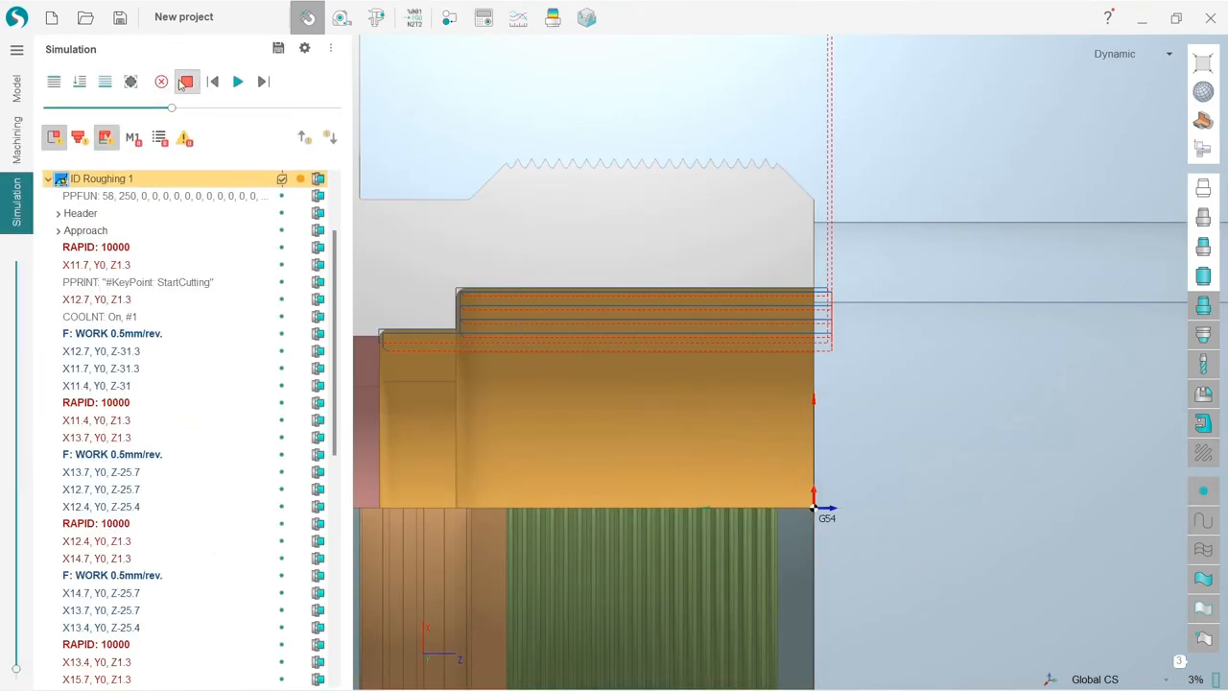
- Reset the simulation to the start and rerun it with the updated return move
click(81, 81)
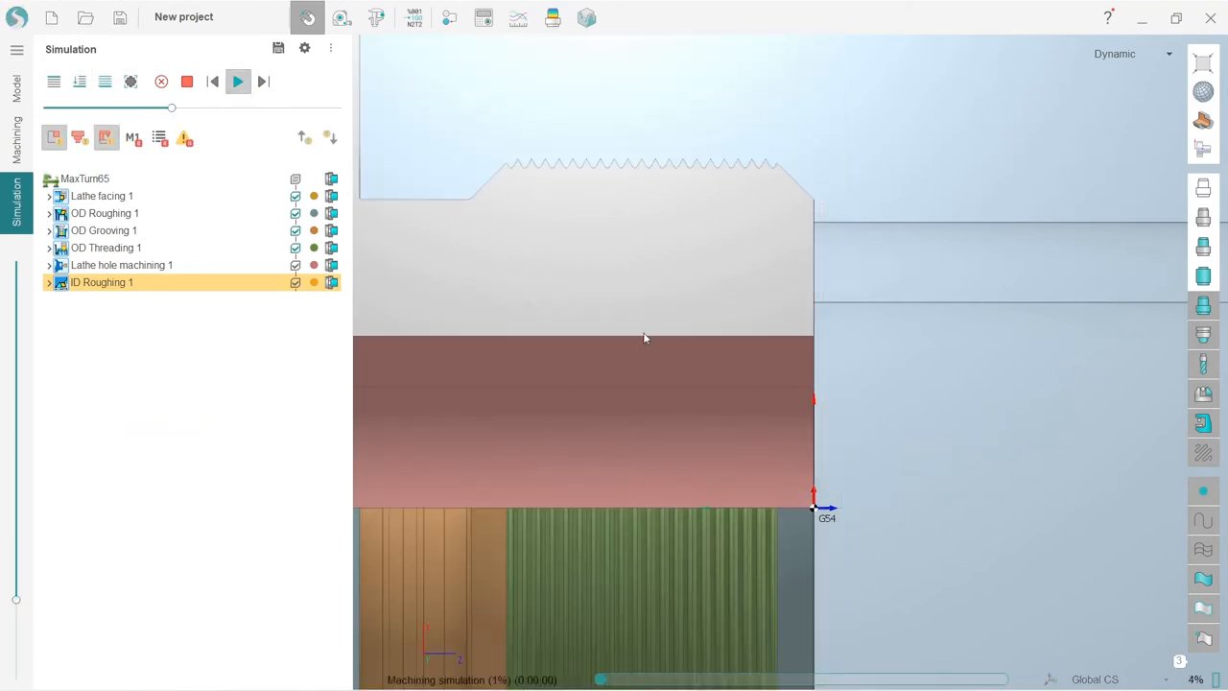
click(238, 81)
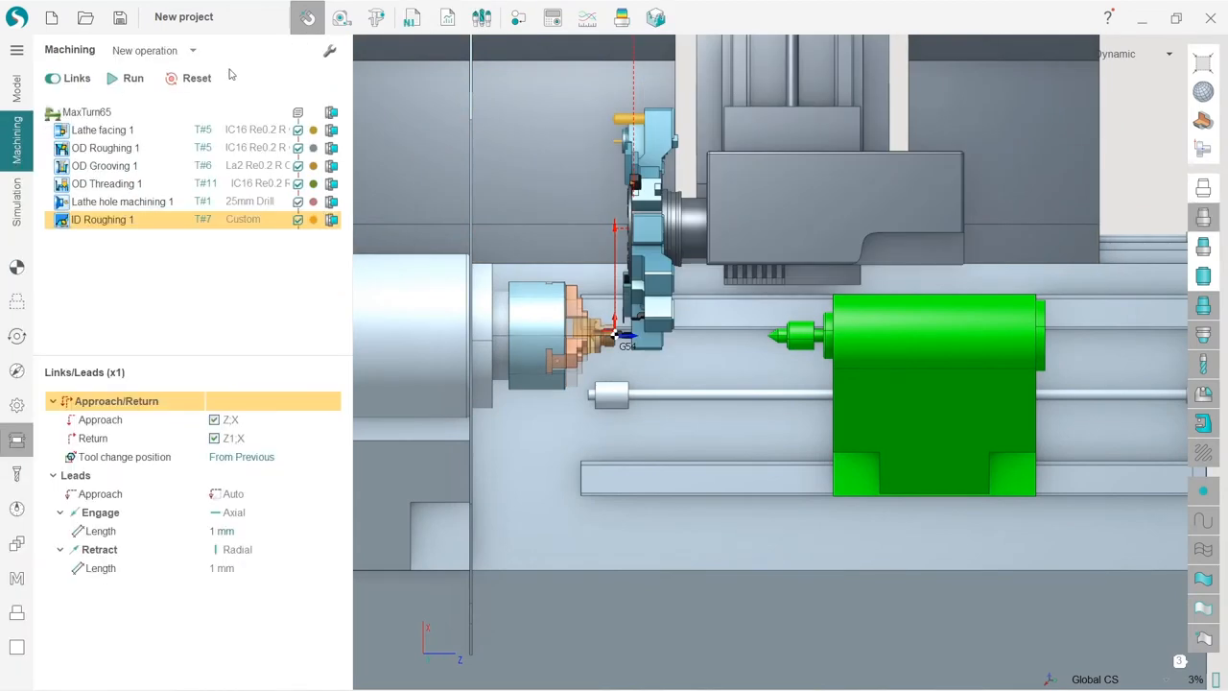
mouse_move(192, 52)
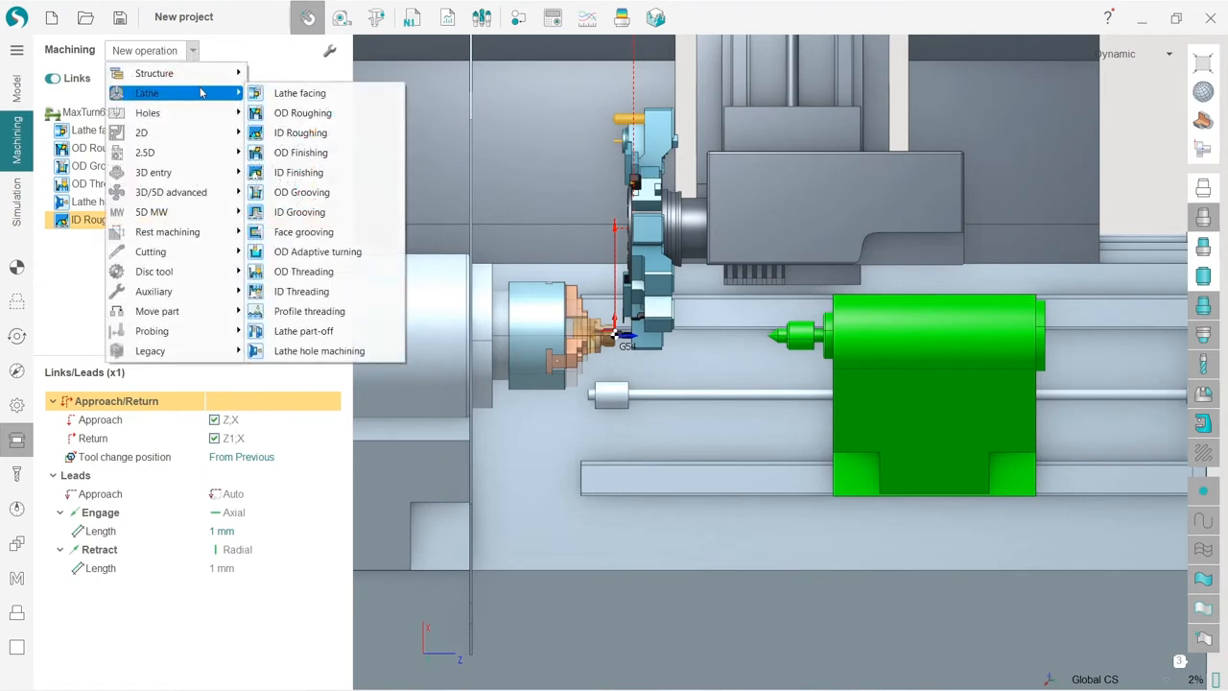
mouse_move(382, 330)
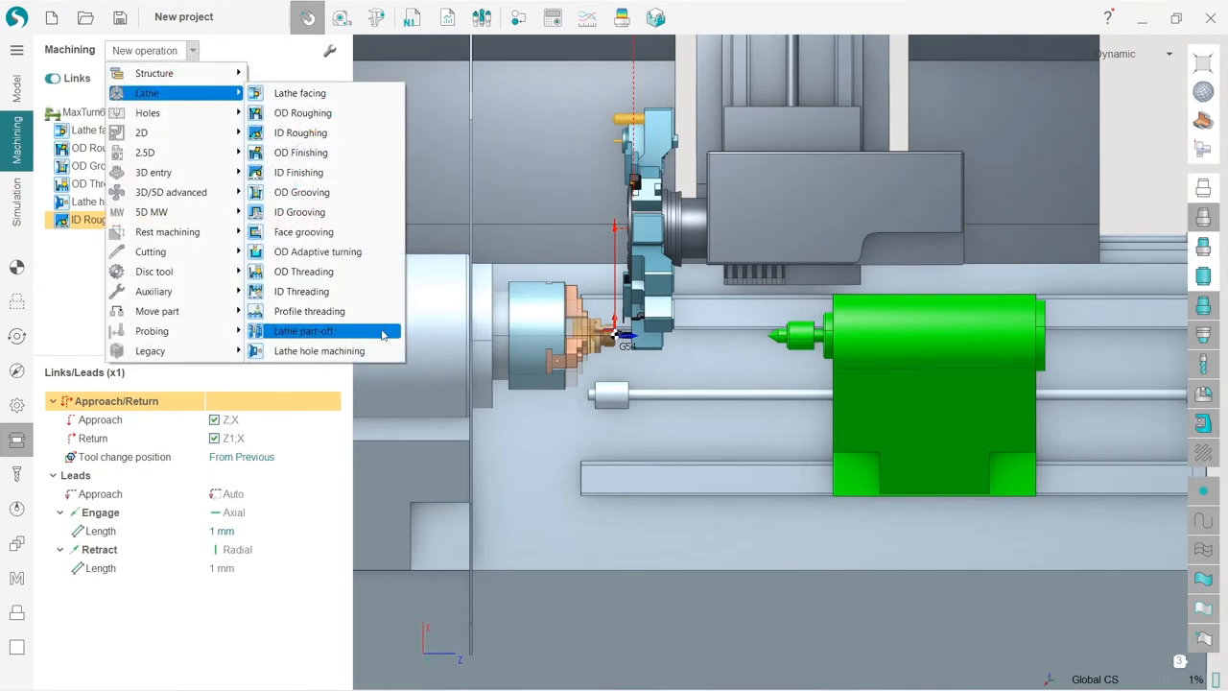
- Add a Lathe part-off 1 operation after ID Roughing 1
click(303, 330)
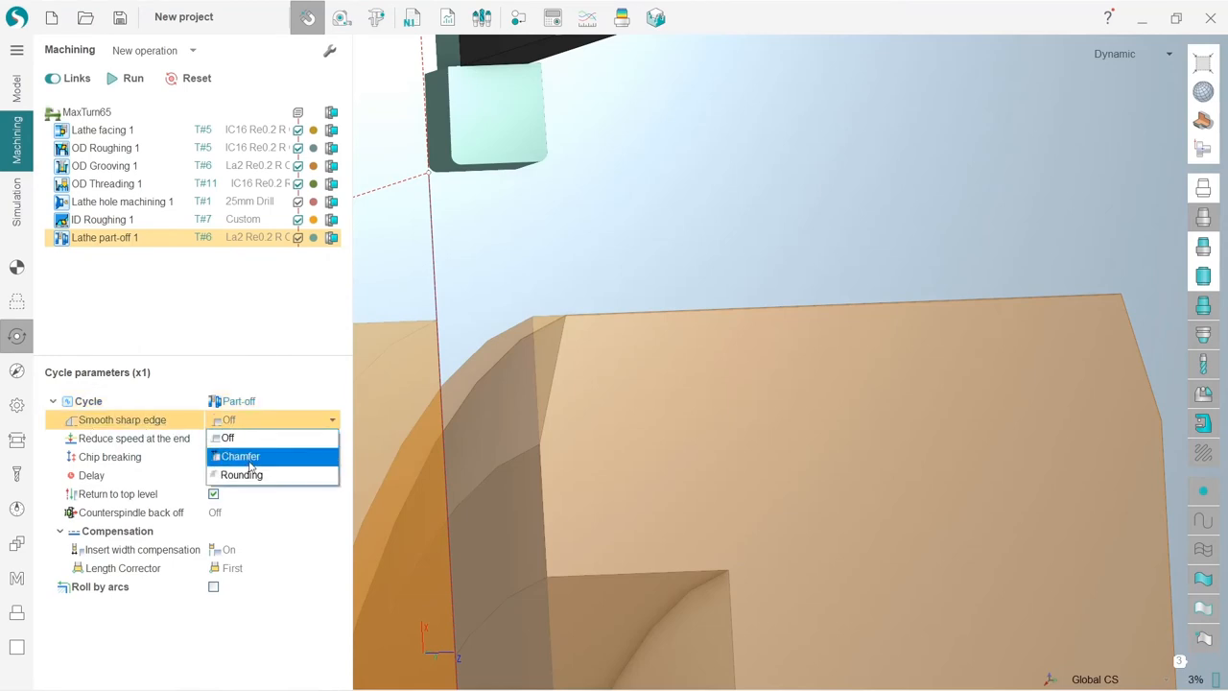
- Set the part-off's sharp edge to a 0.7 mm chamfer at 15°
click(238, 457)
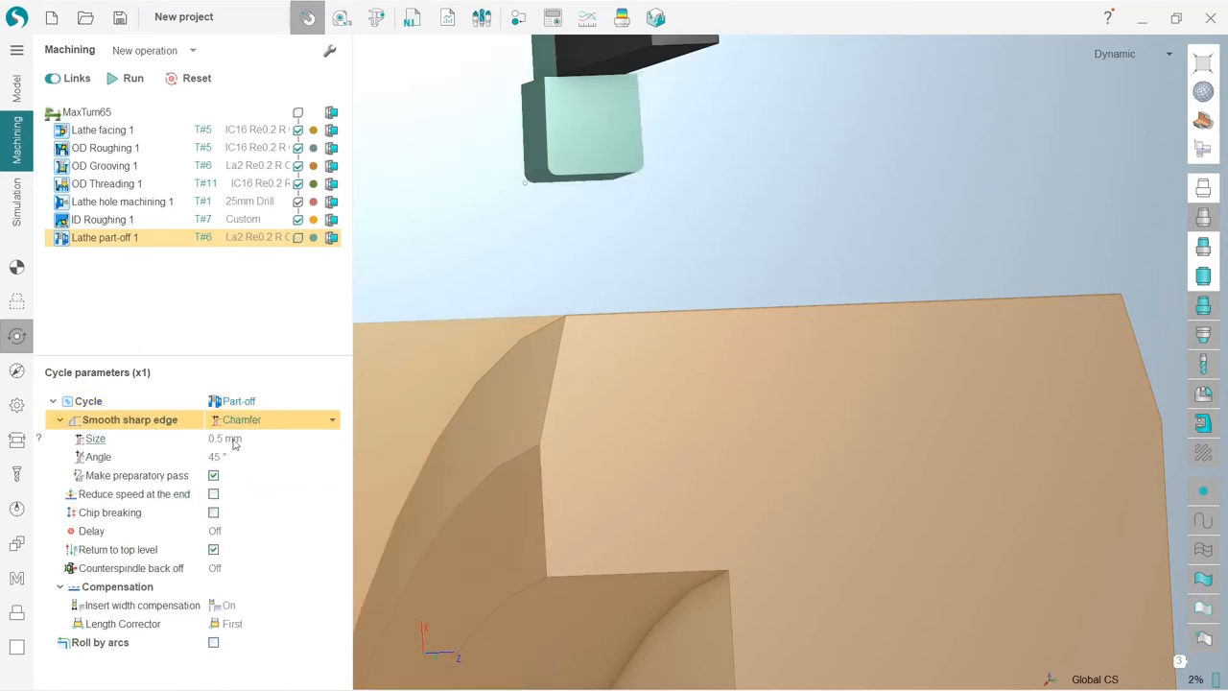
click(227, 438)
text(0.7)
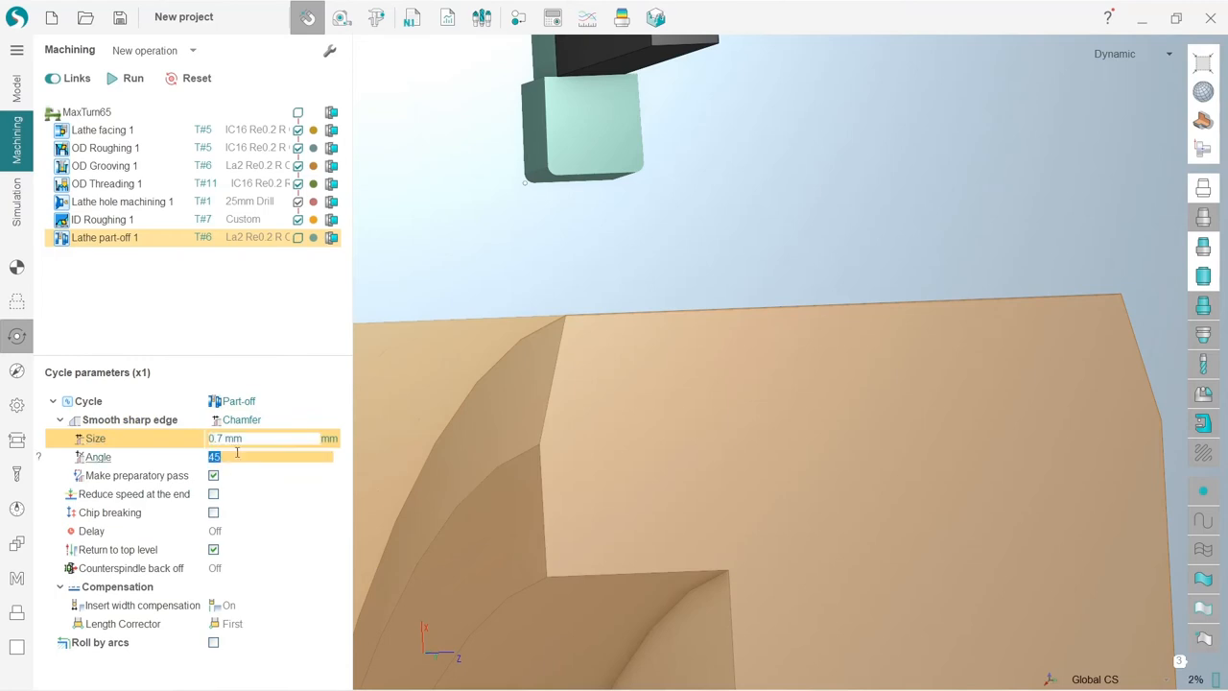
click(273, 456)
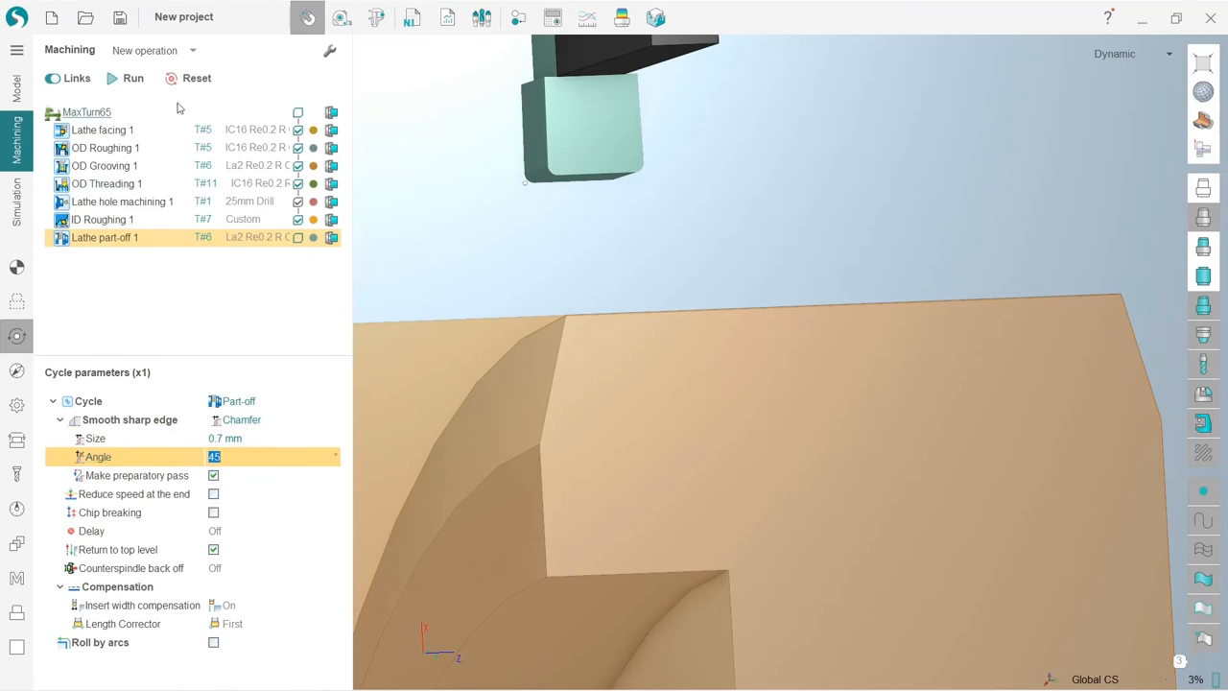
scroll(down, 3)
text(15)
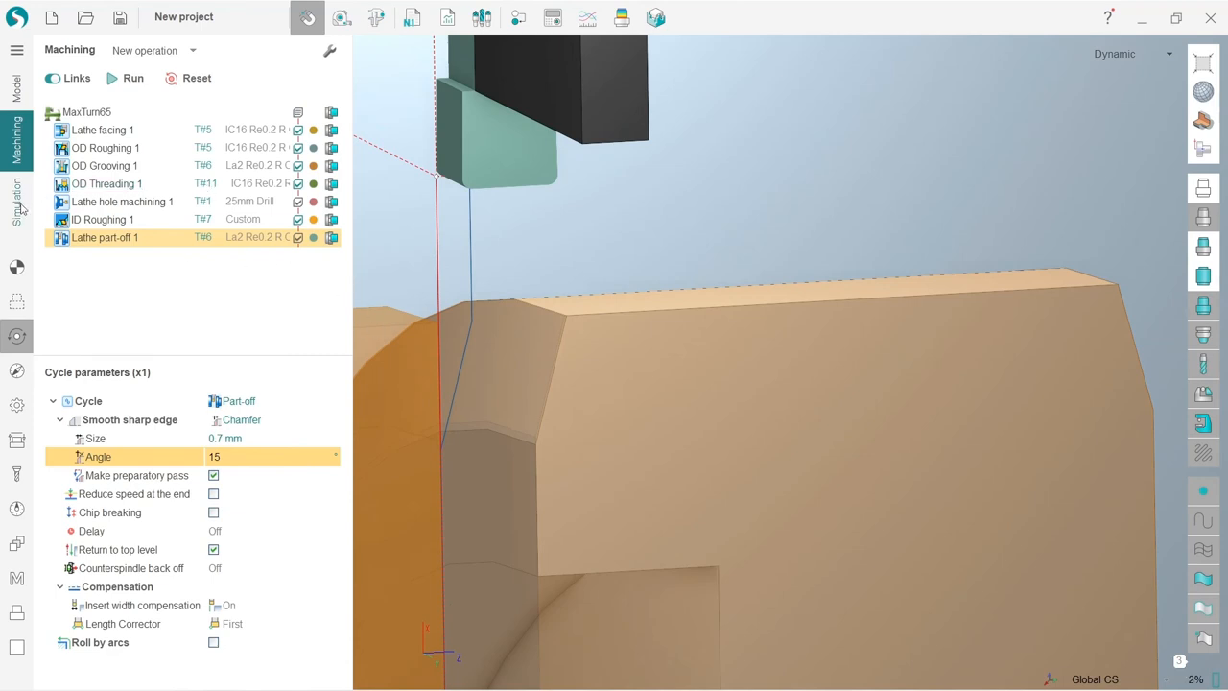
click(15, 196)
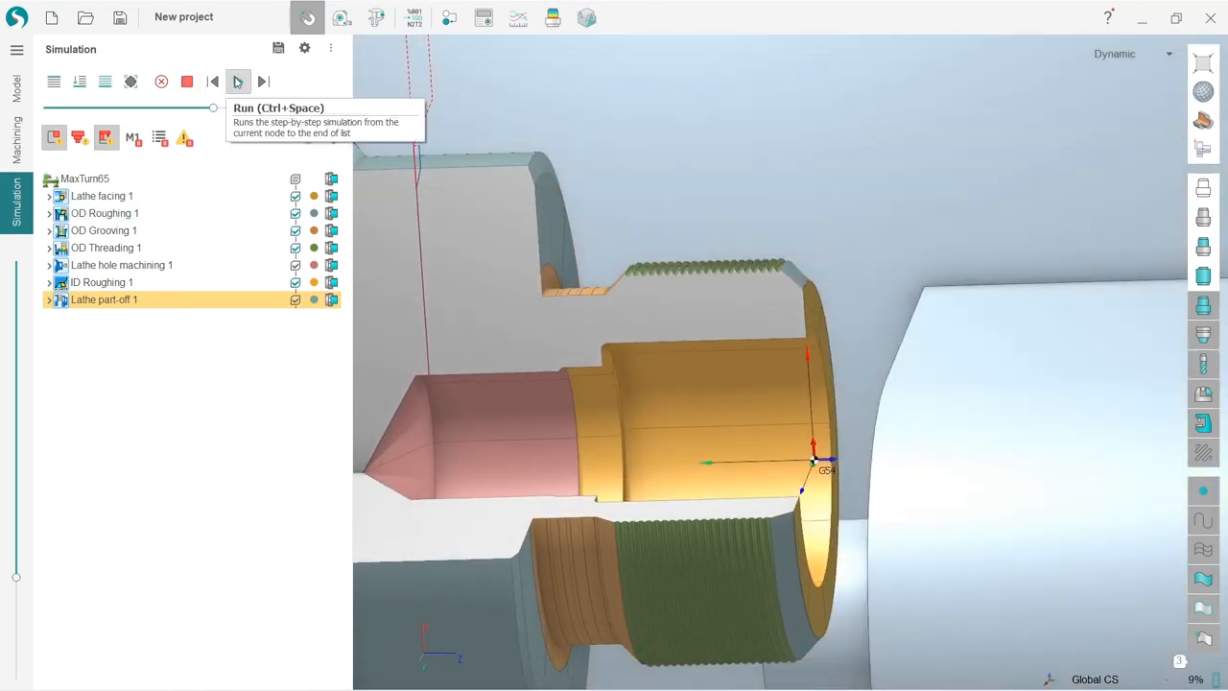
- Run the simulation through the remaining toolpaths including Lathe part-off 1
click(238, 80)
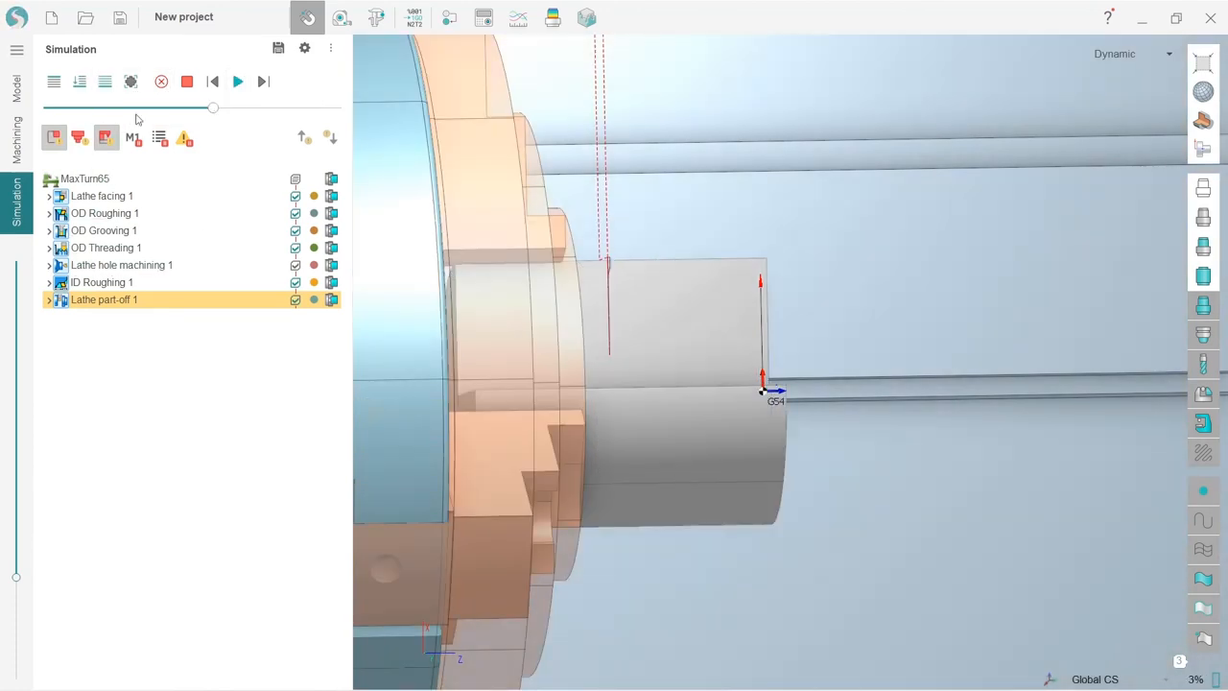
click(238, 81)
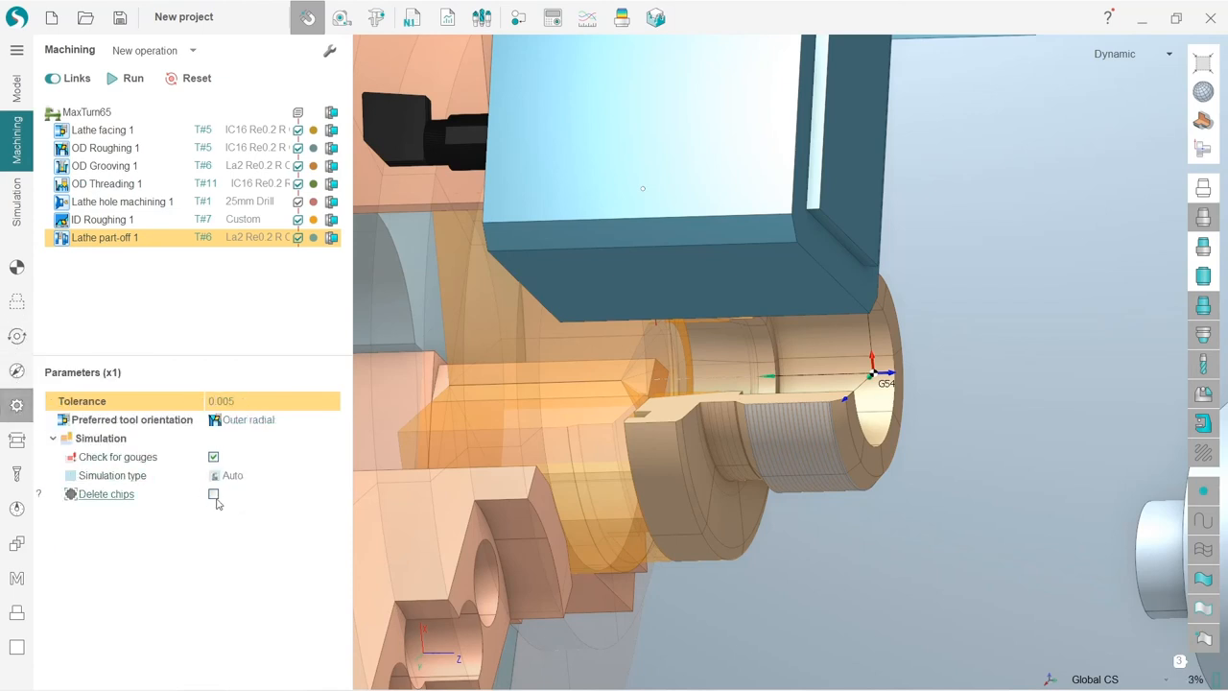
- Turn on Delete chips in Lathe part-off 1's simulation parameters
click(215, 494)
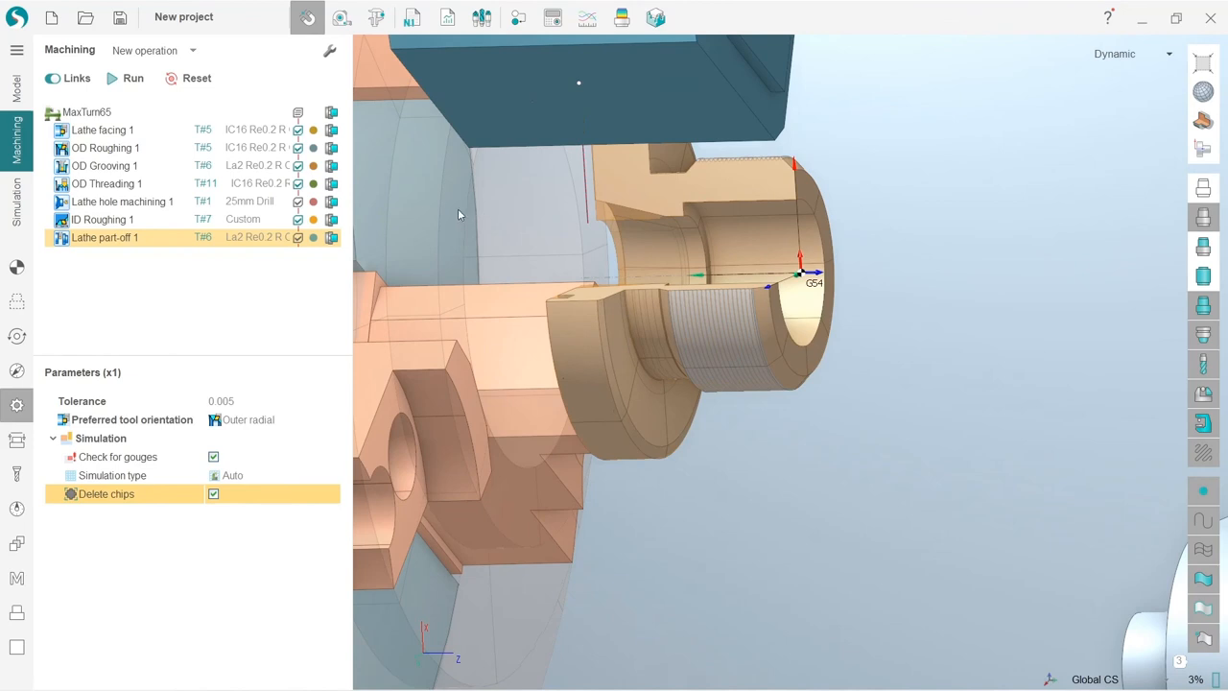
mouse_move(511, 248)
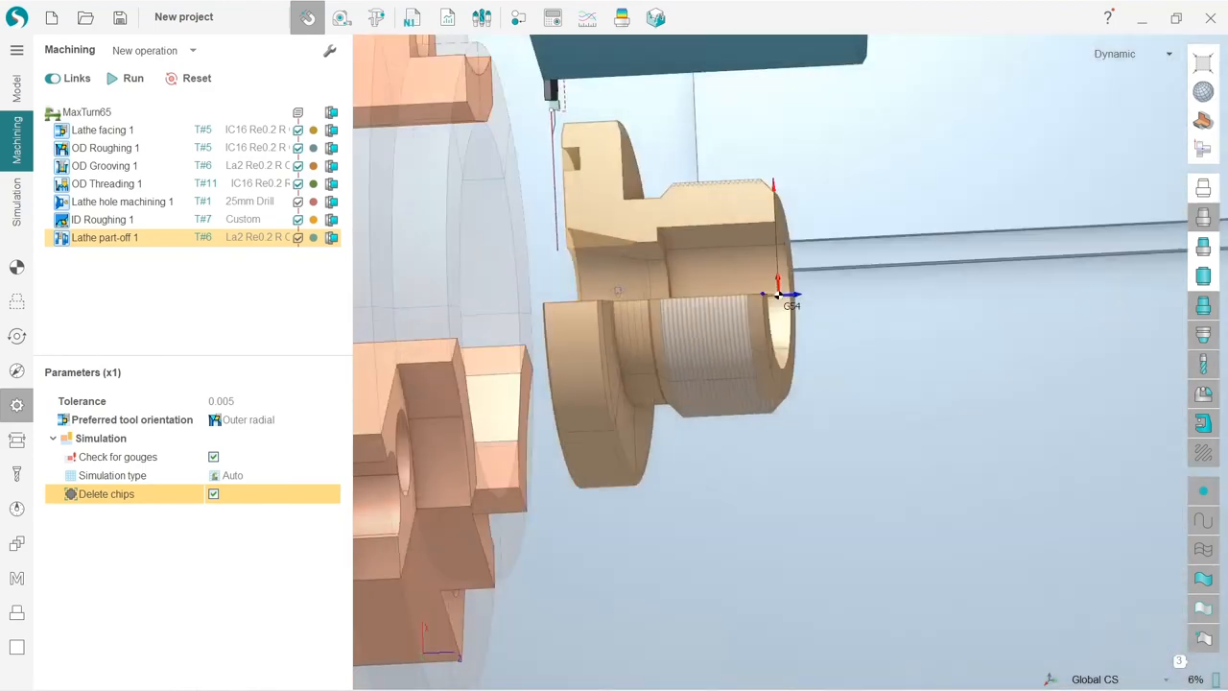
scroll(down, 3)
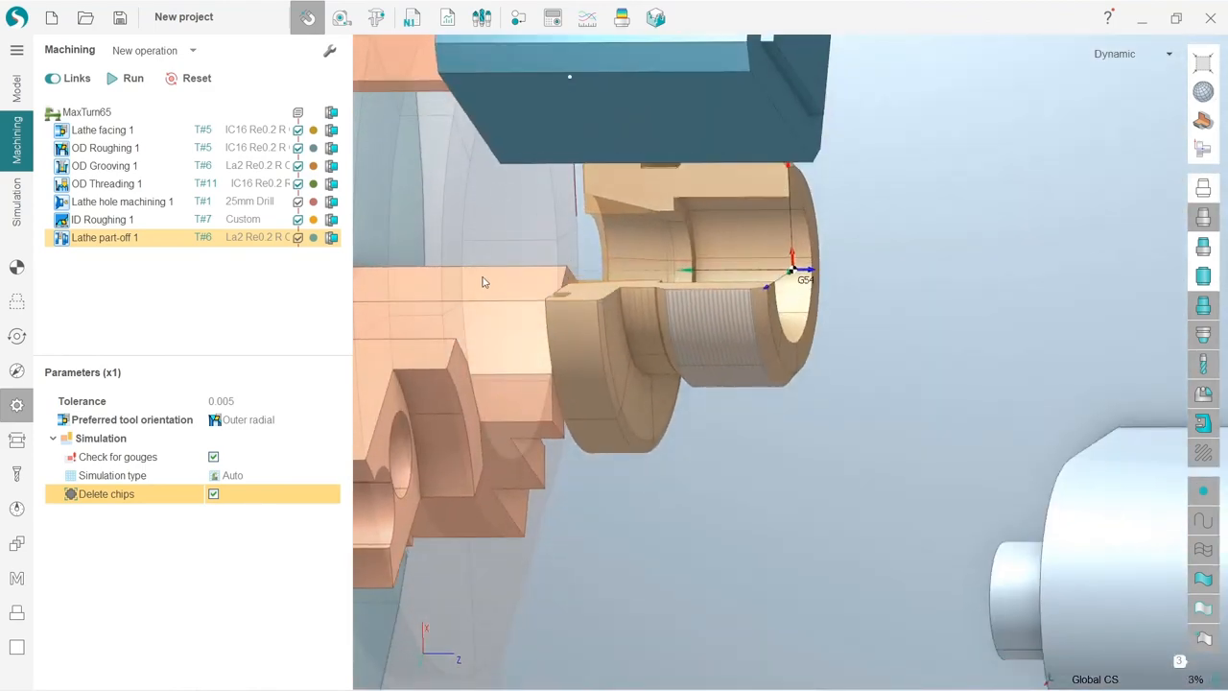